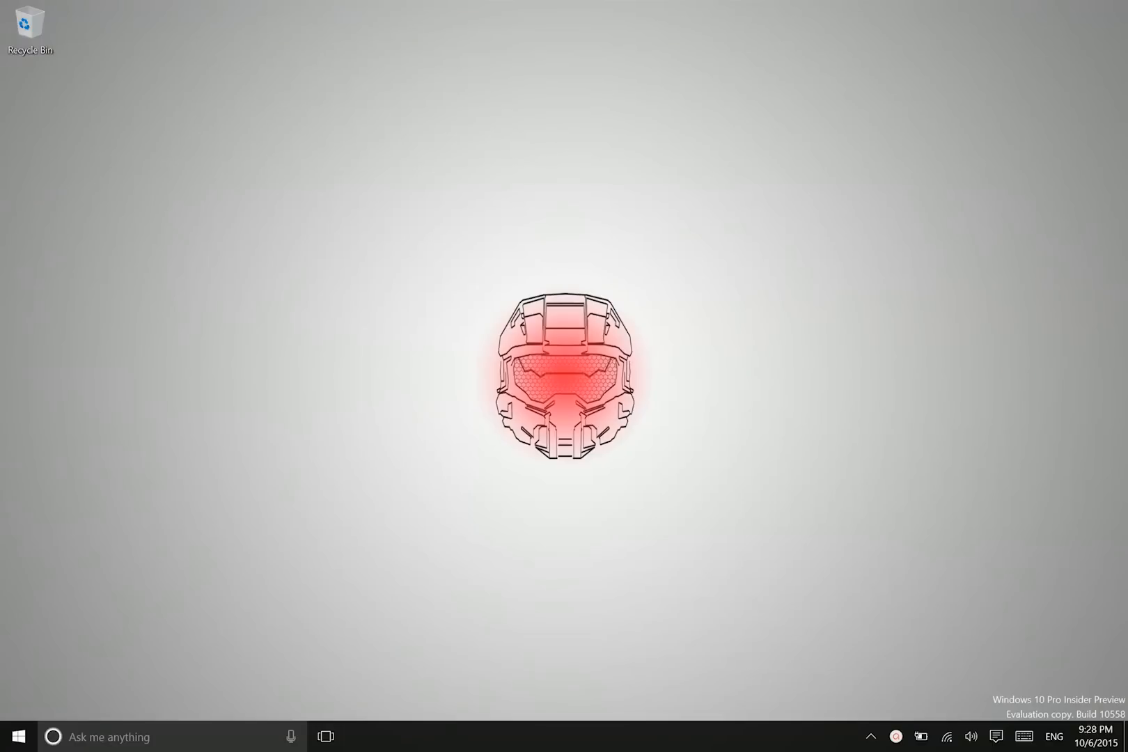
Open Windows Settings from the Start menu, landing on Personalization
left_click(18, 736)
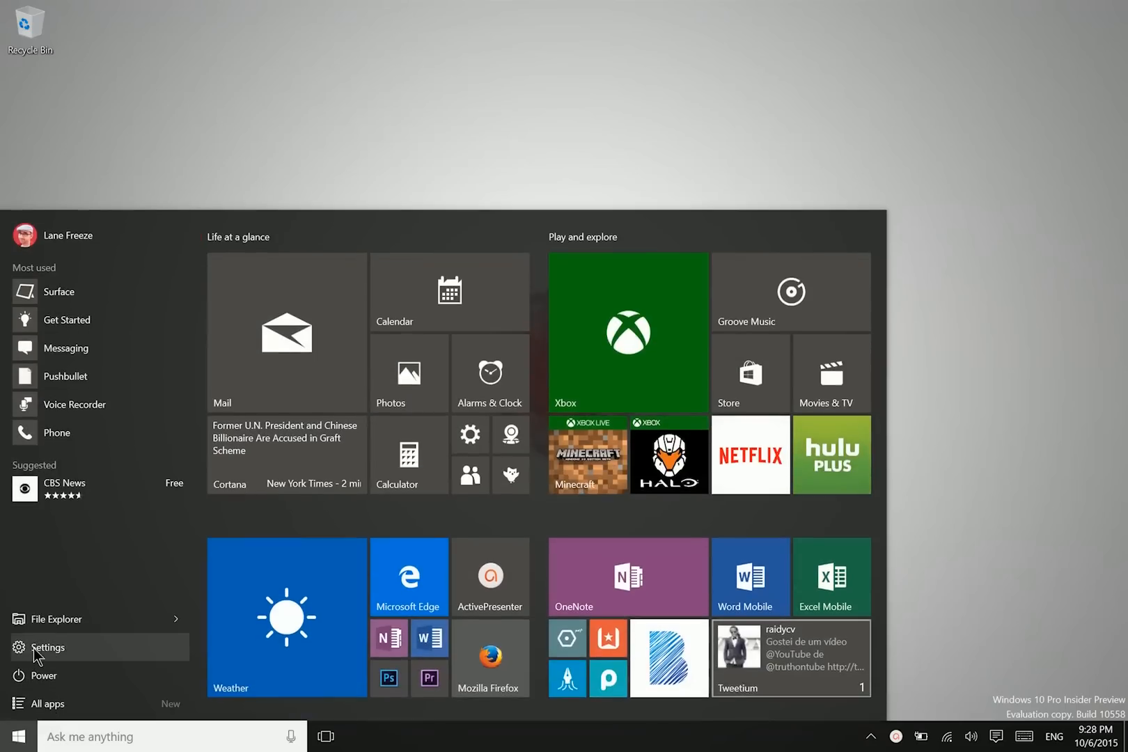
left_click(47, 647)
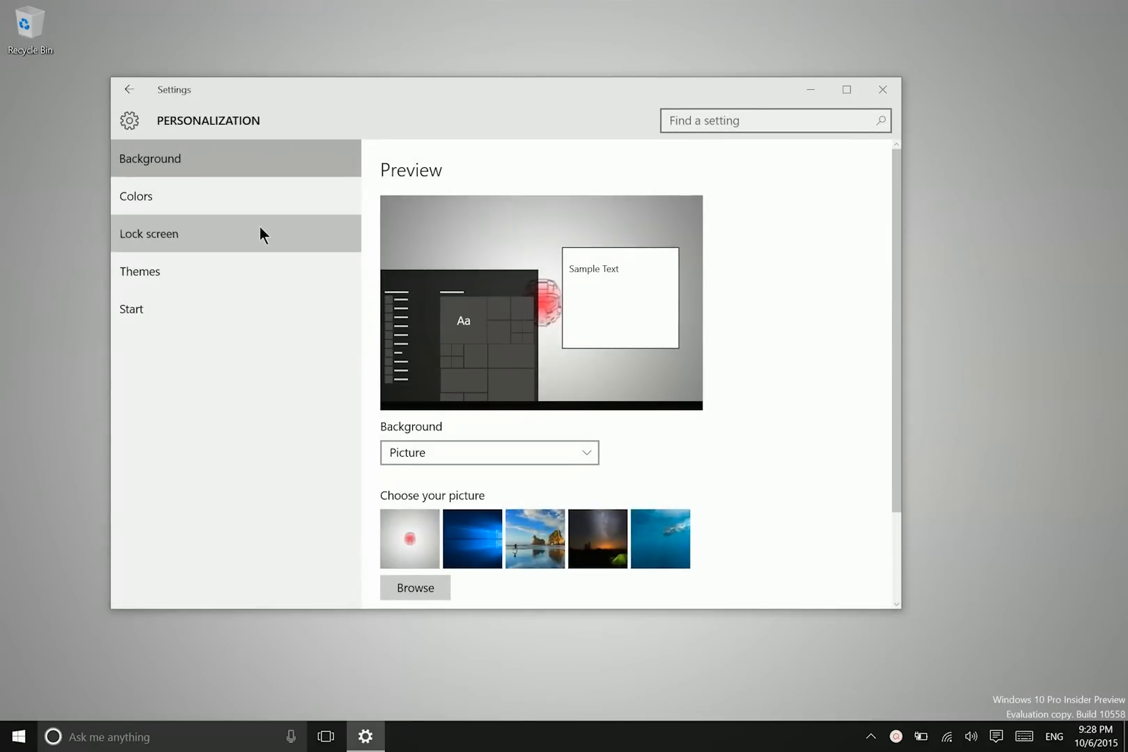
On the Lock screen page, open the detailed-status app list, currently showing Calendar
left_click(149, 233)
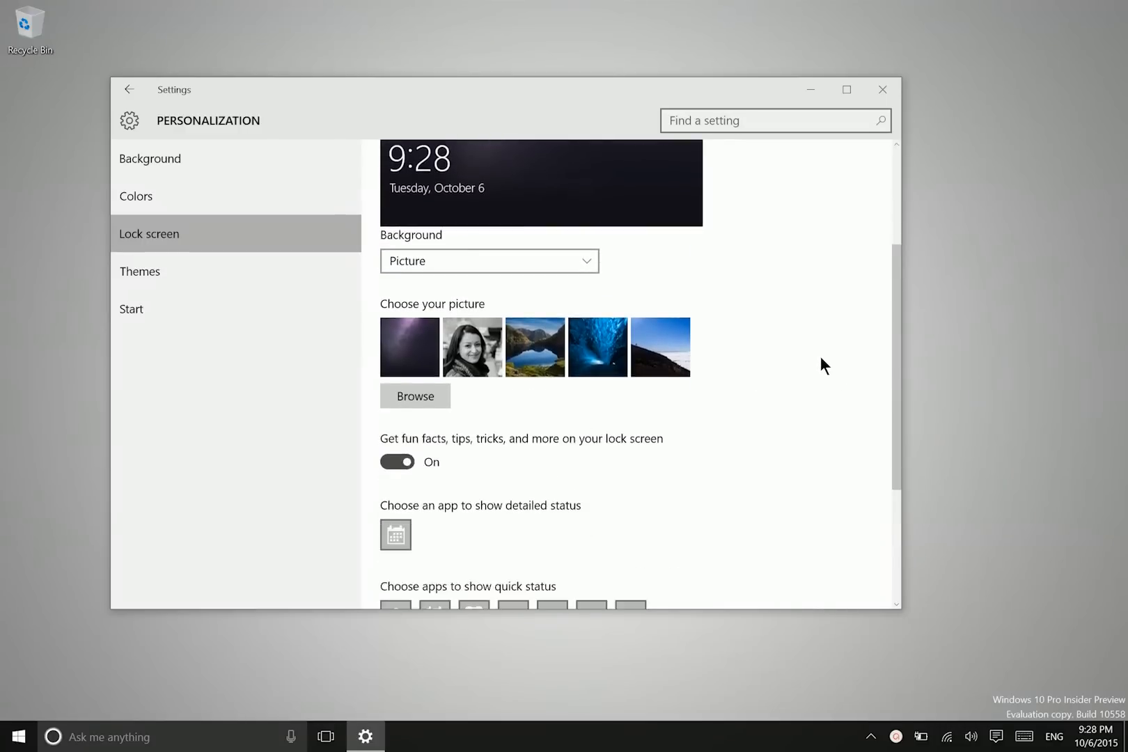
scroll("down", 3)
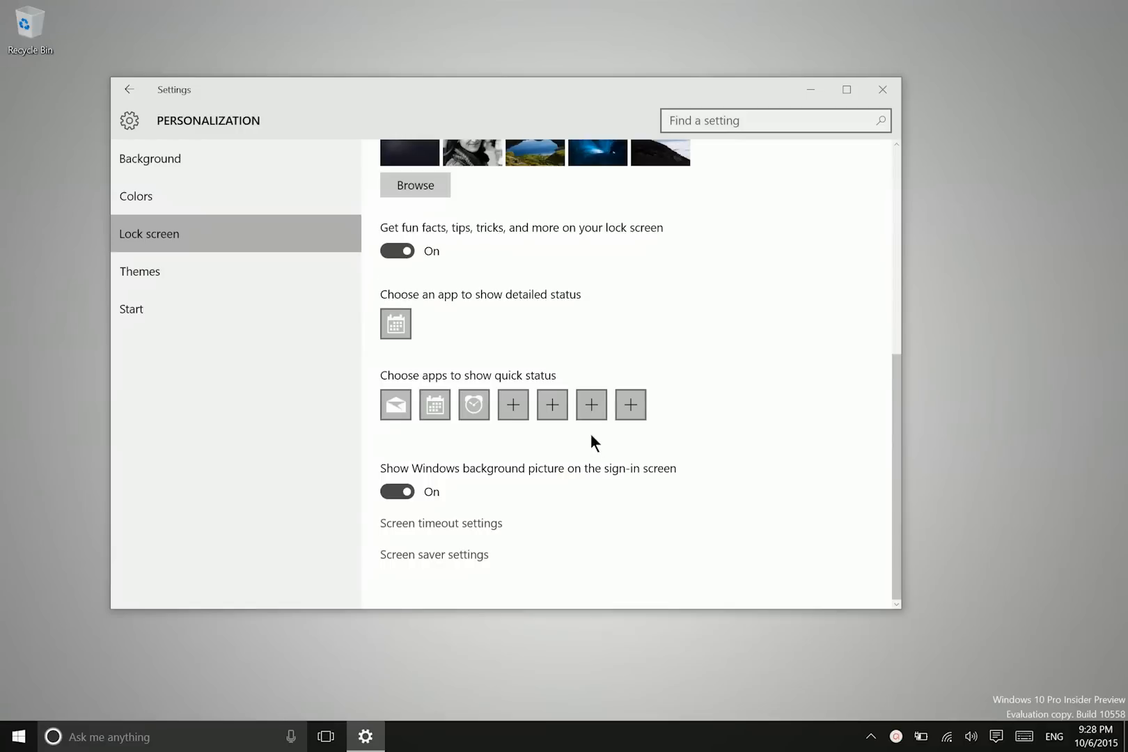
mouse_move(536, 471)
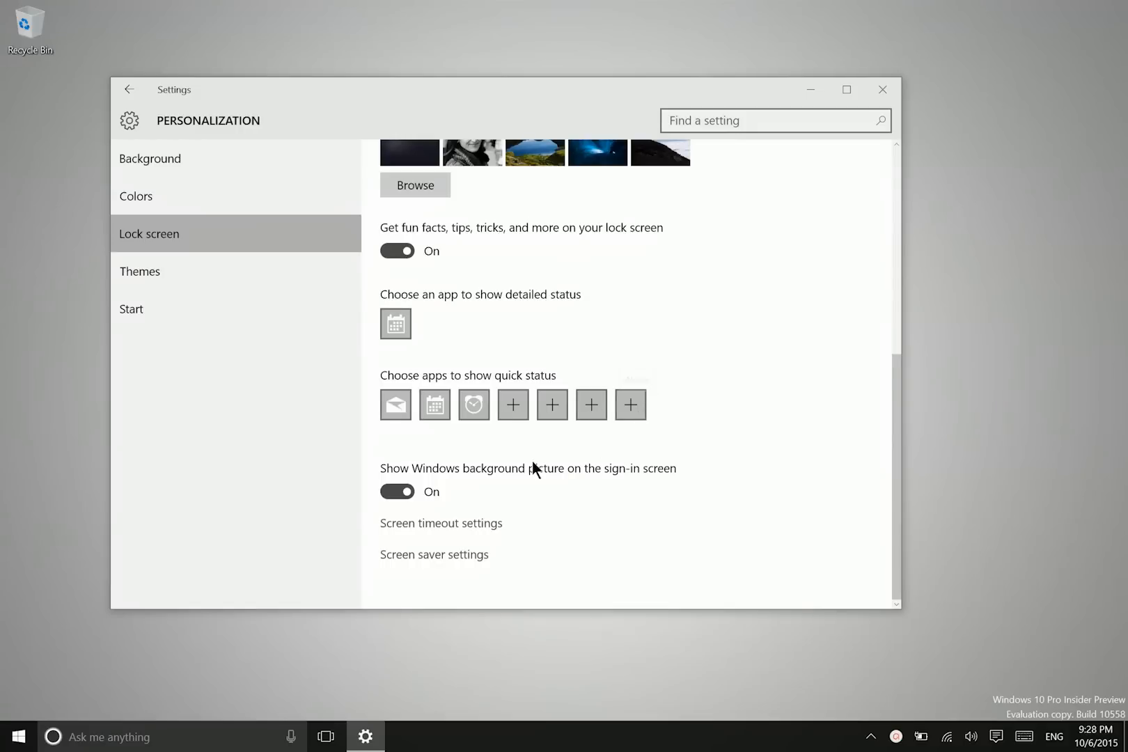
mouse_move(583, 292)
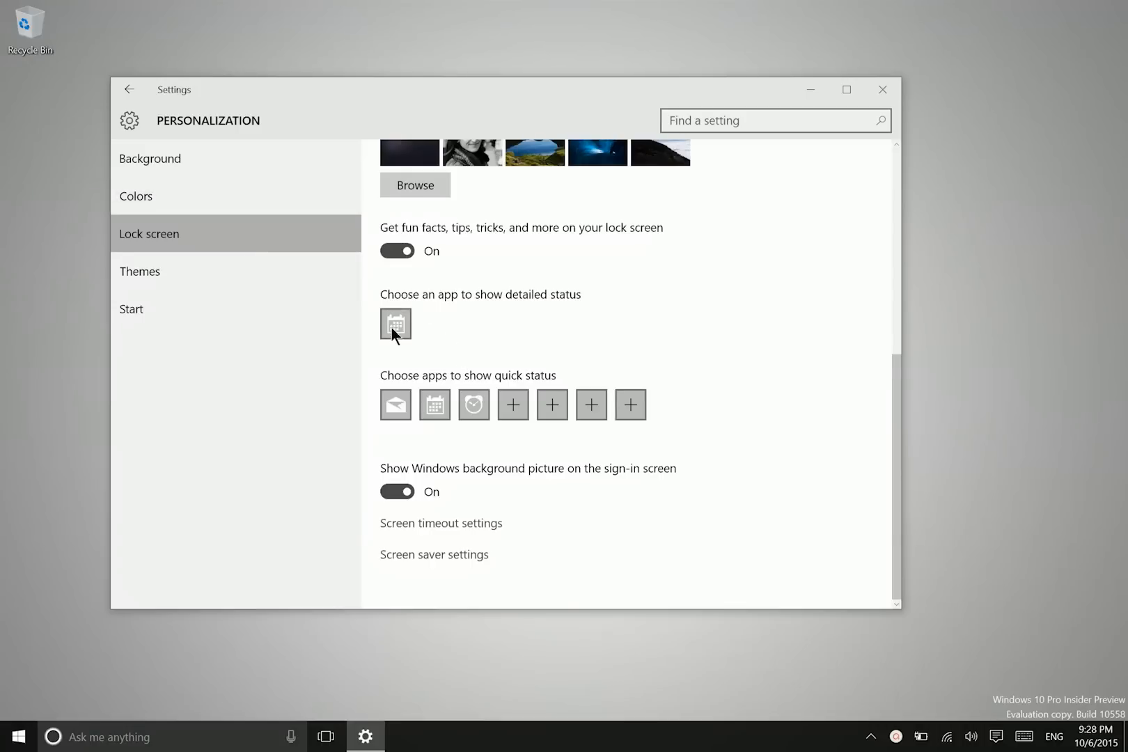
mouse_move(395, 323)
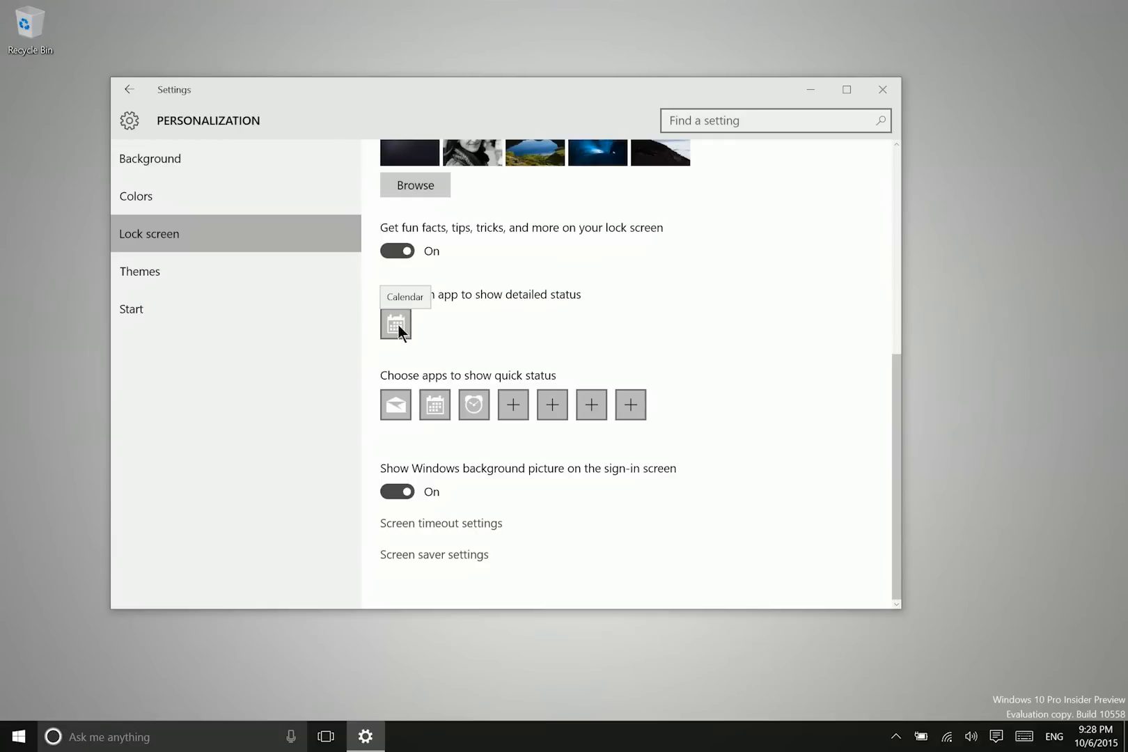
left_click(394, 323)
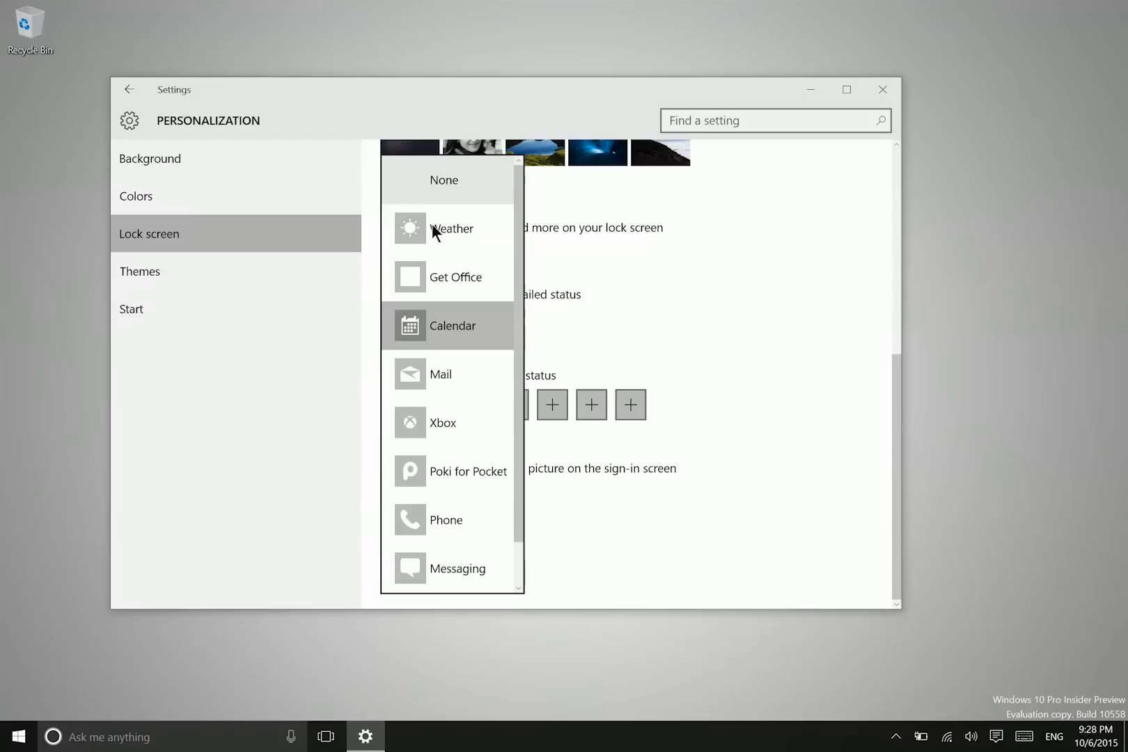